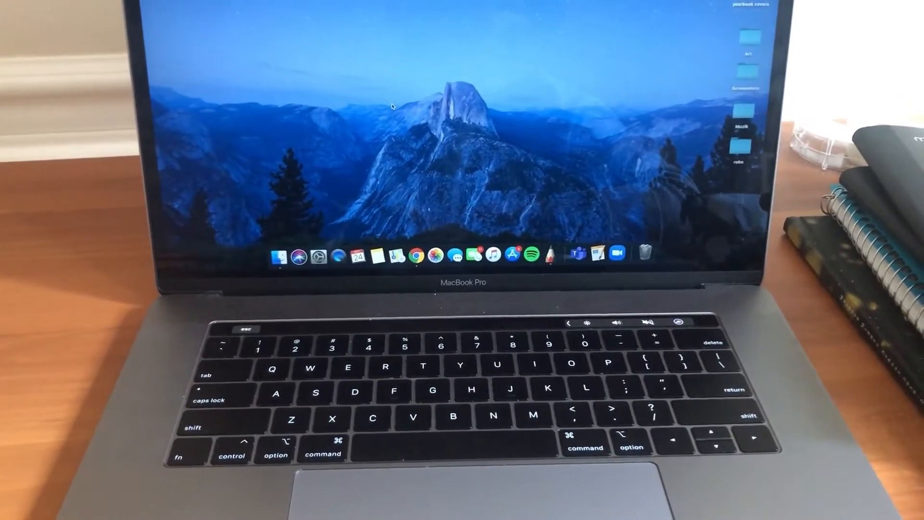
# - Capture the whole screen with Command-Shift-3, saving the screenshot to the desktop
pyautogui.press('cmd')
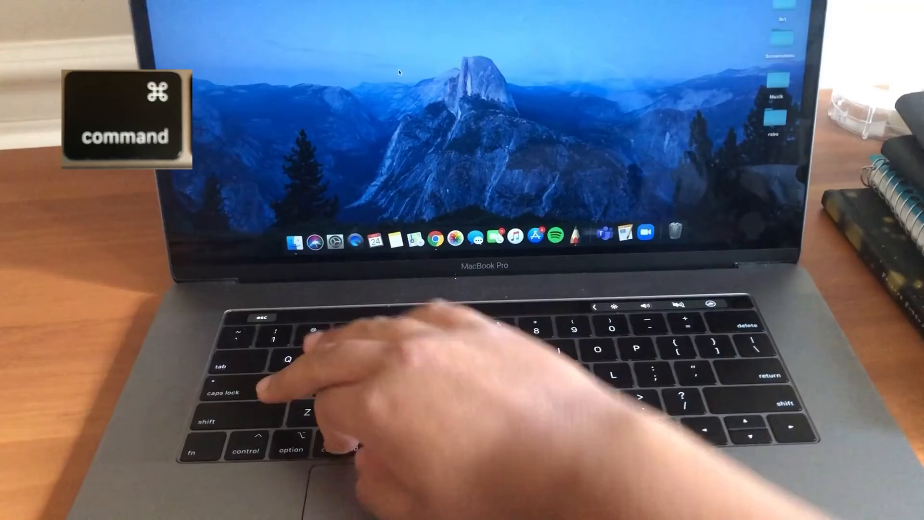
pyautogui.press('shift')
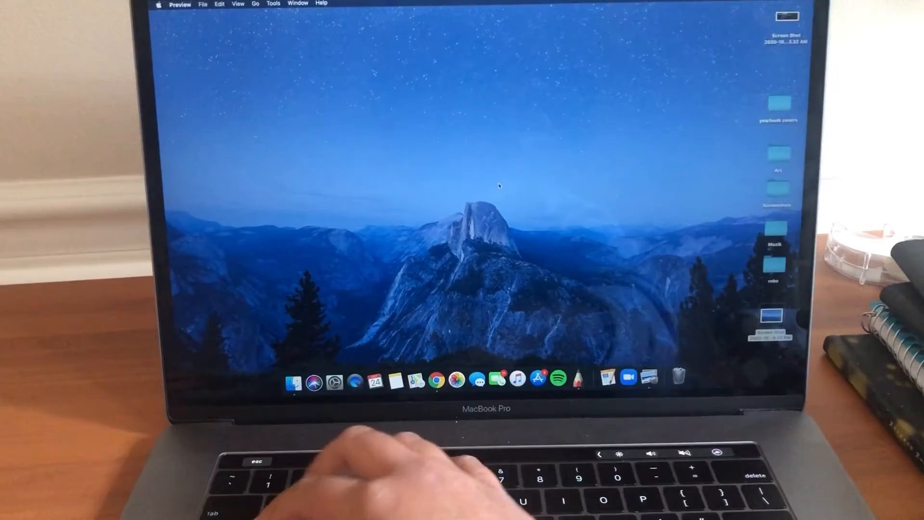
# - Capture a selected area around the tree with Command-Shift-4 as a new desktop screenshot
pyautogui.press('cmd+shift+4')
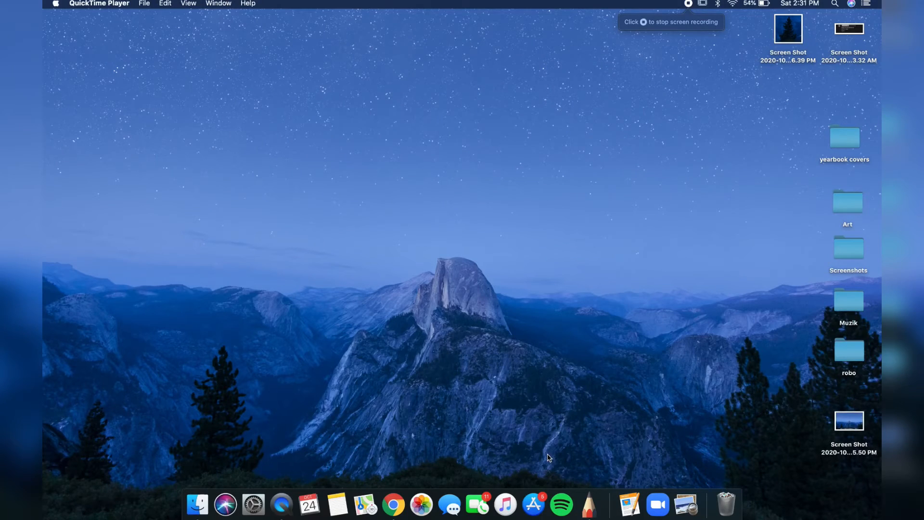
# - Select and preview the tree screenshot, then bring up its context menu to rename it
pyautogui.click(787, 28)
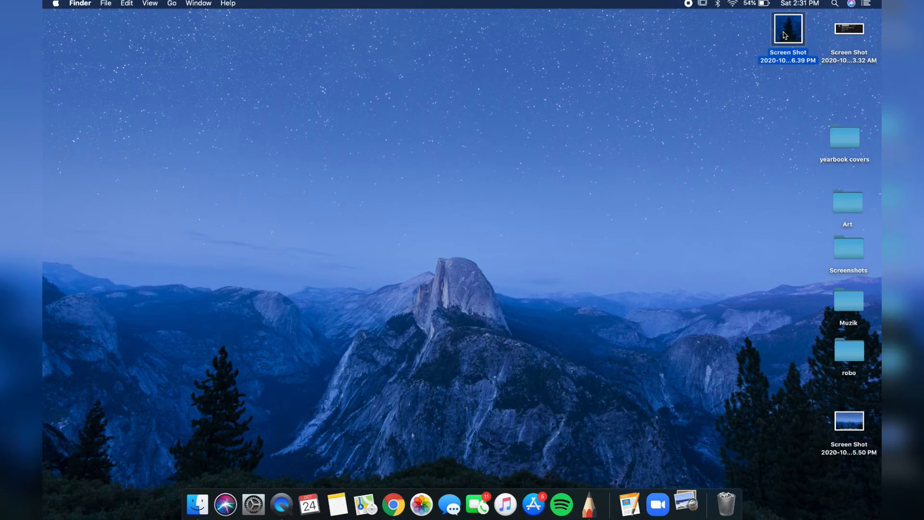
pyautogui.doubleClick(788, 29)
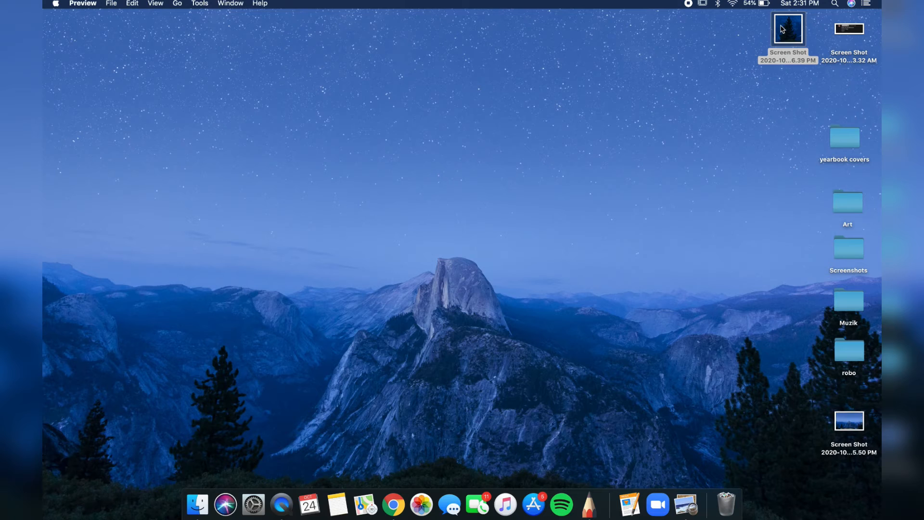
pyautogui.rightClick(787, 29)
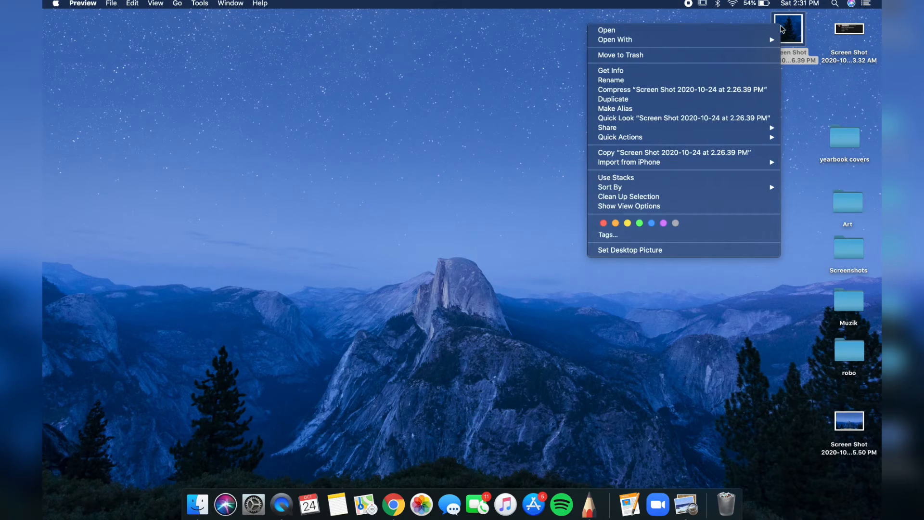
pyautogui.moveTo(619, 137)
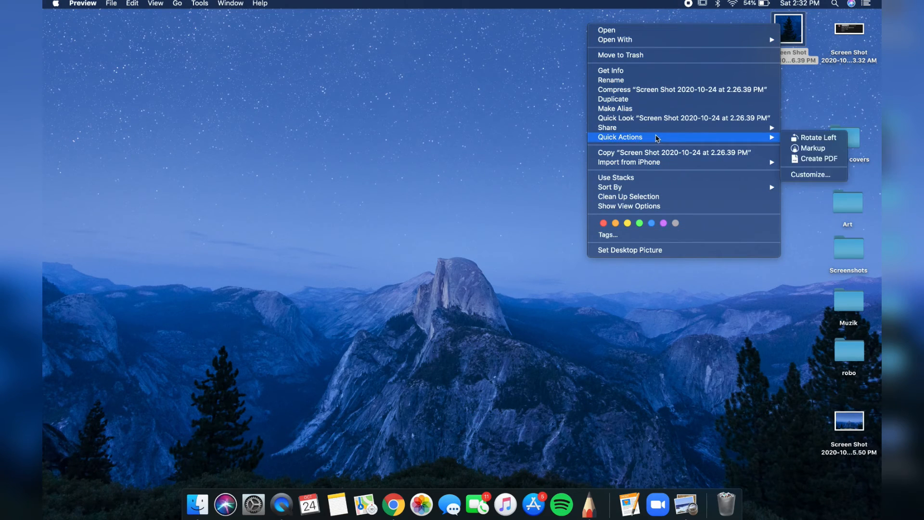
pyautogui.moveTo(611, 80)
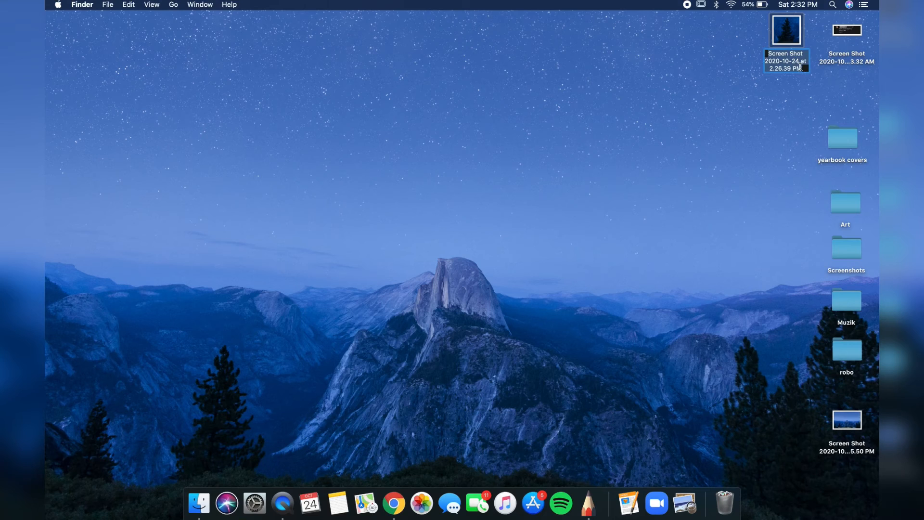
# - Rename the tree screenshot to 'screenshot of tree' and confirm
pyautogui.write('screens')
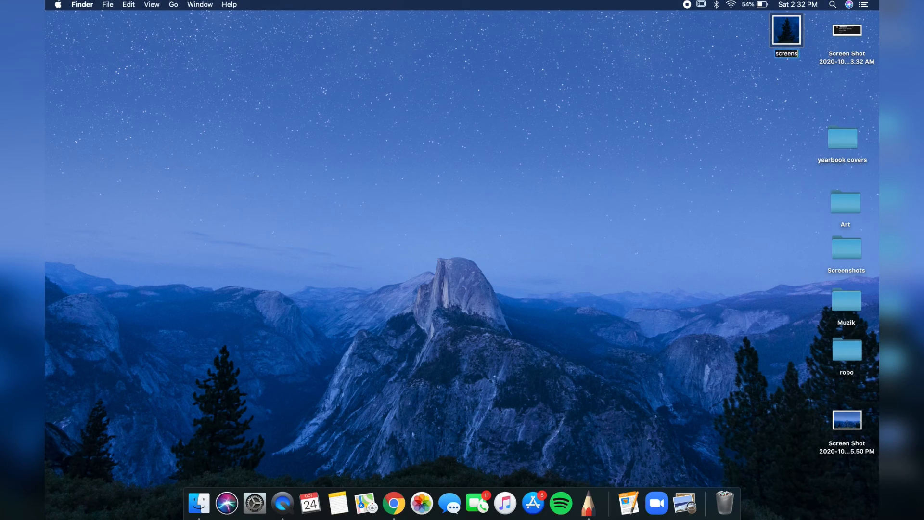
pyautogui.write('screenshot o')
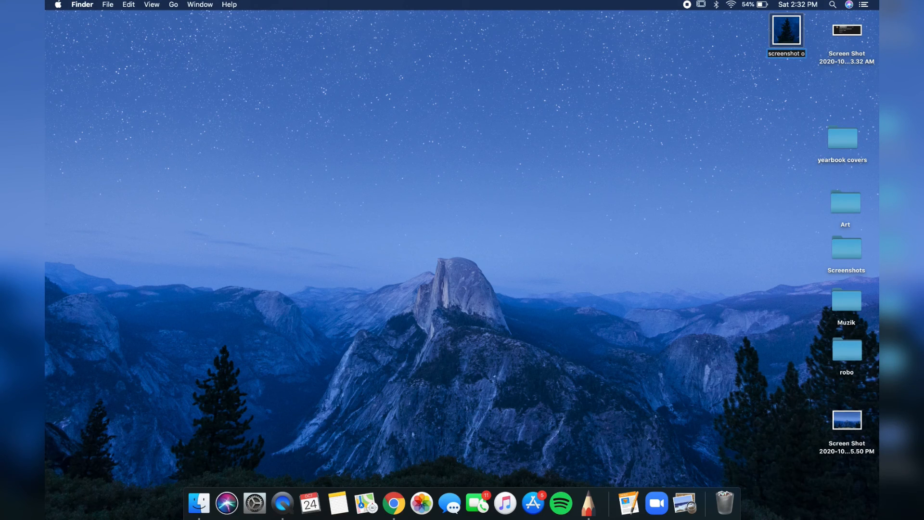
pyautogui.press('return')
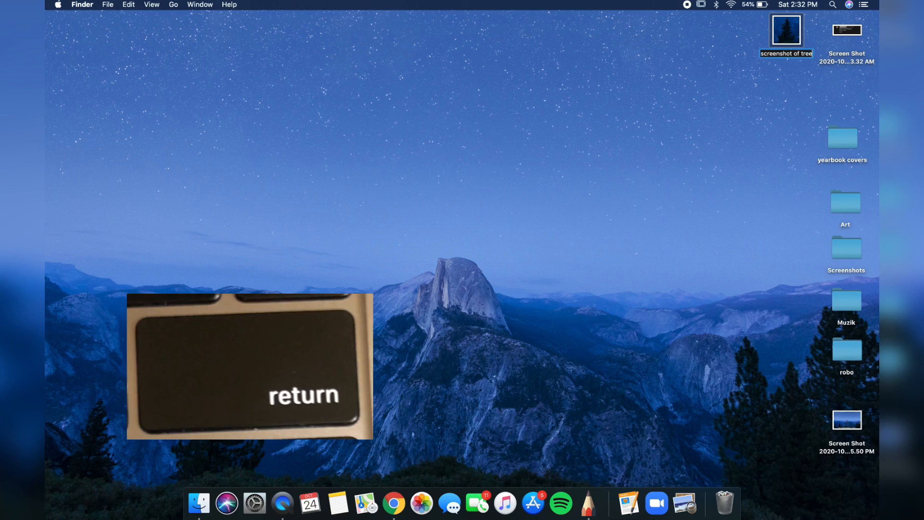
pyautogui.press('return')
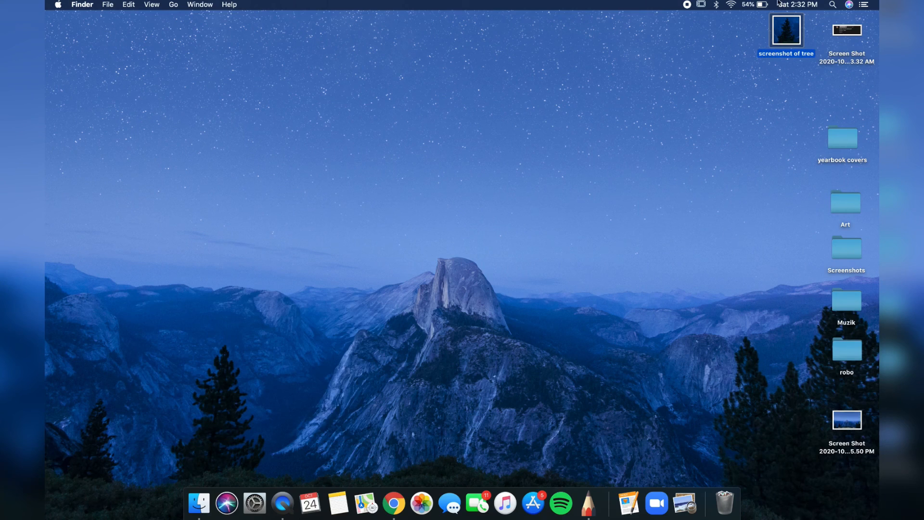